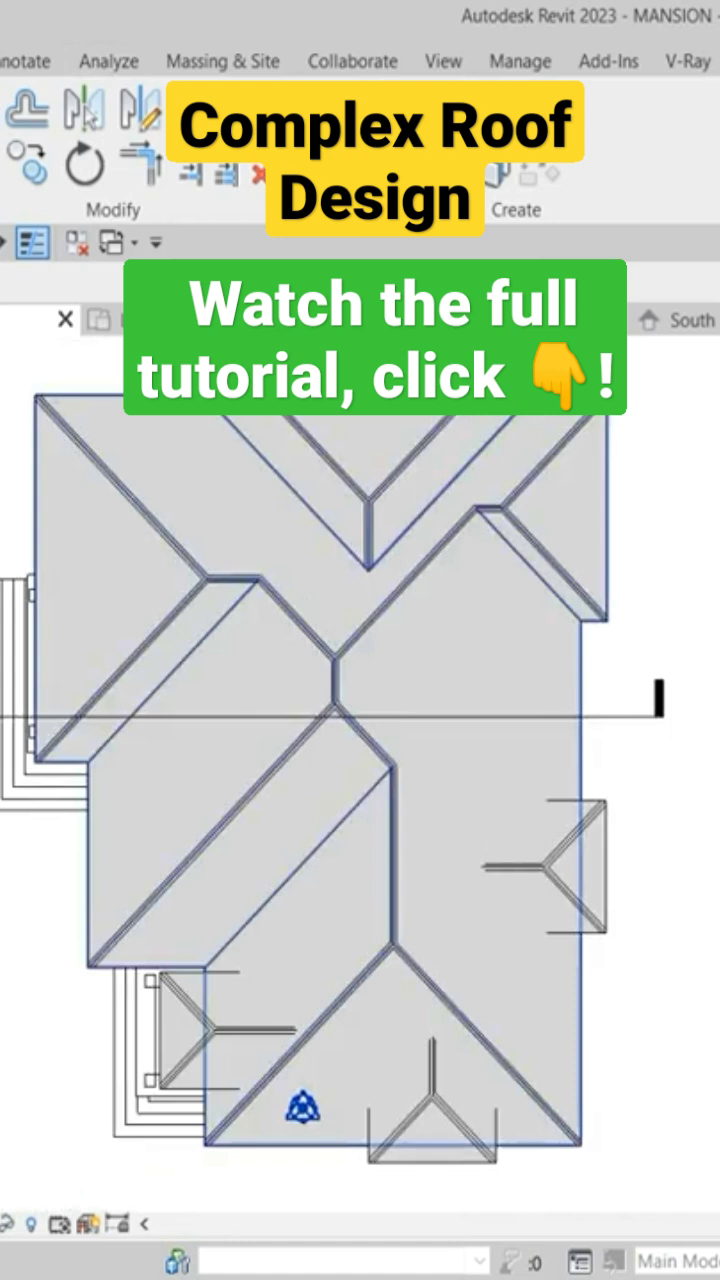
left_click(573, 737)
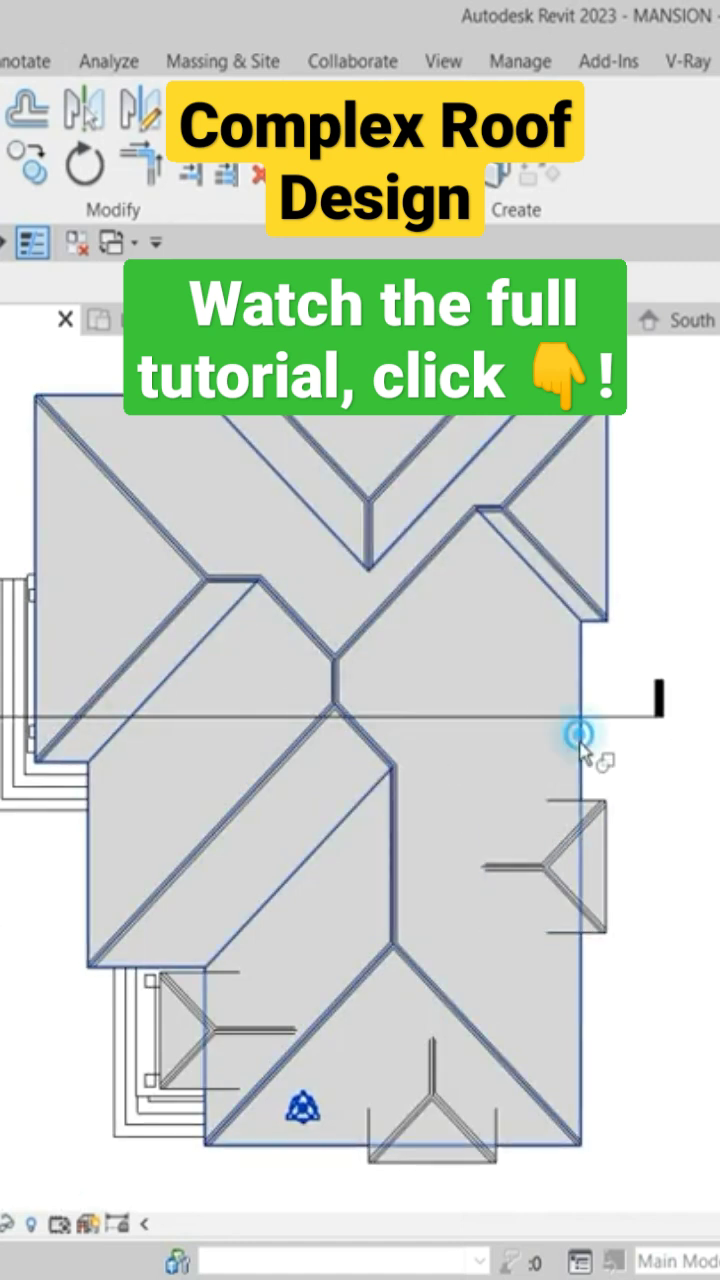